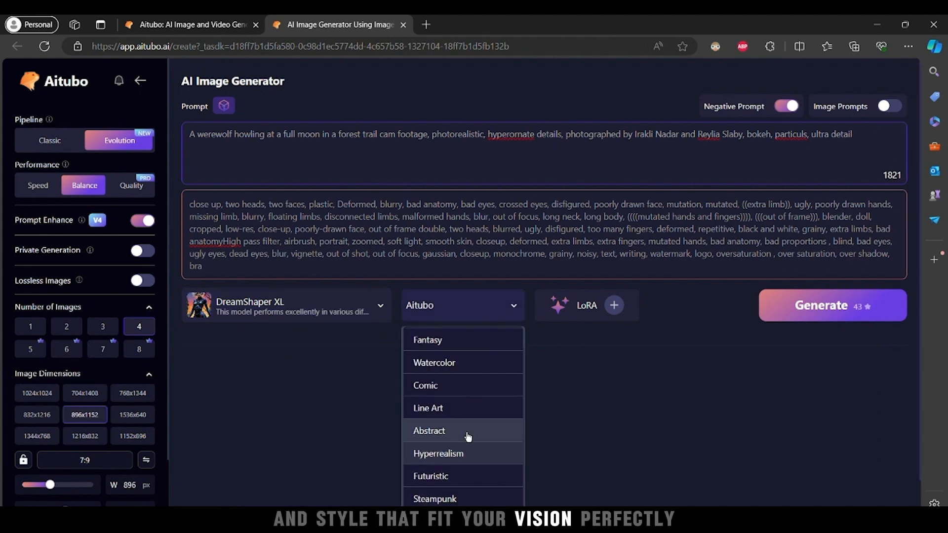
Step: Generate four werewolf-howling-at-full-moon images in the Fantasy style
click(428, 340)
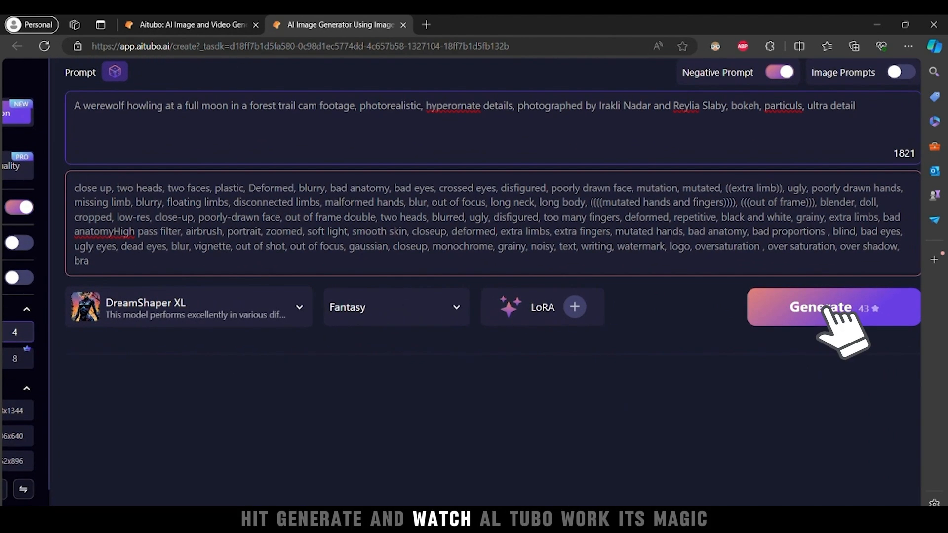
click(832, 308)
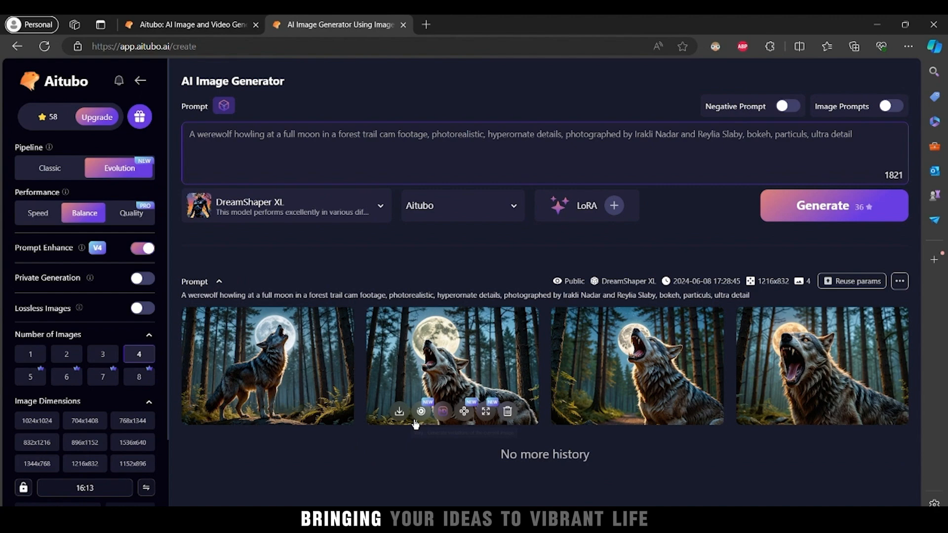
click(452, 366)
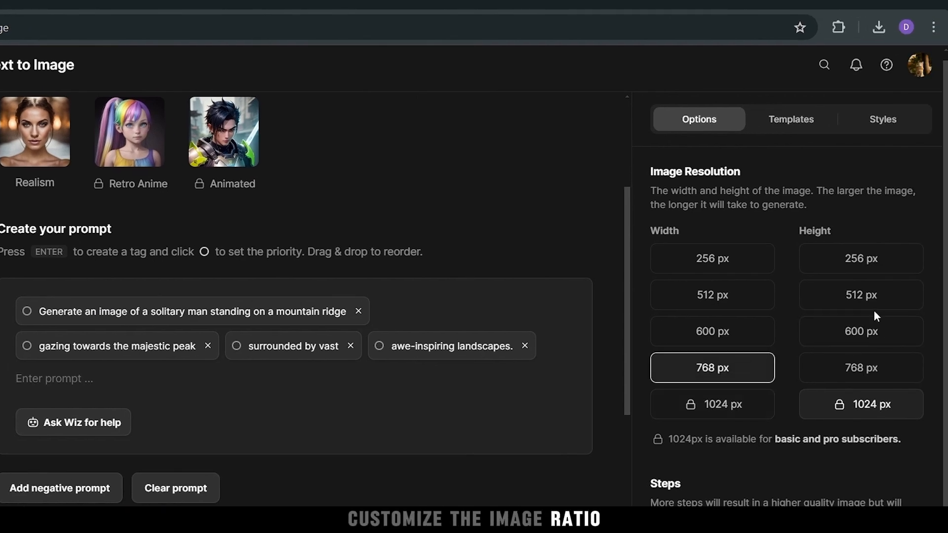
Step: Submit the mountain-ridge prompt with its style, lighting and camera tags for 2 credits
scroll(down, 3)
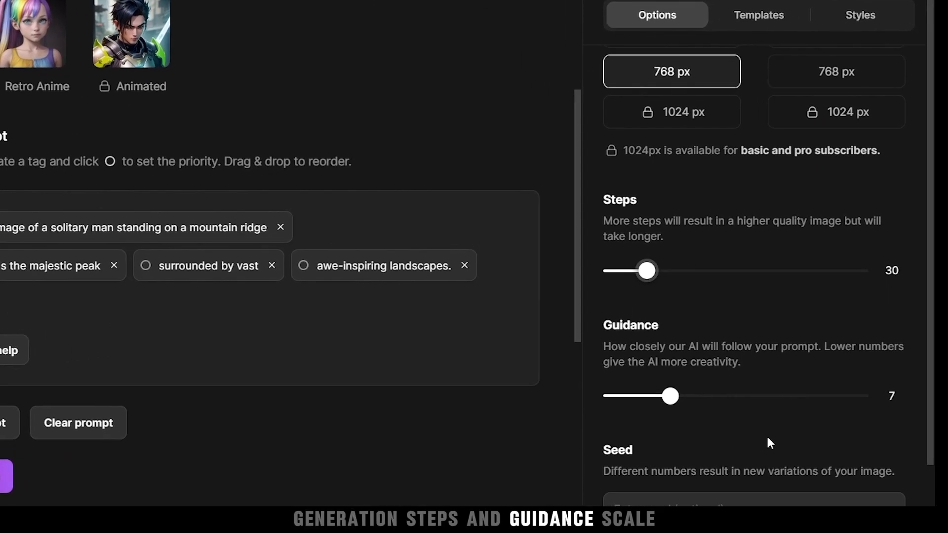
click(859, 15)
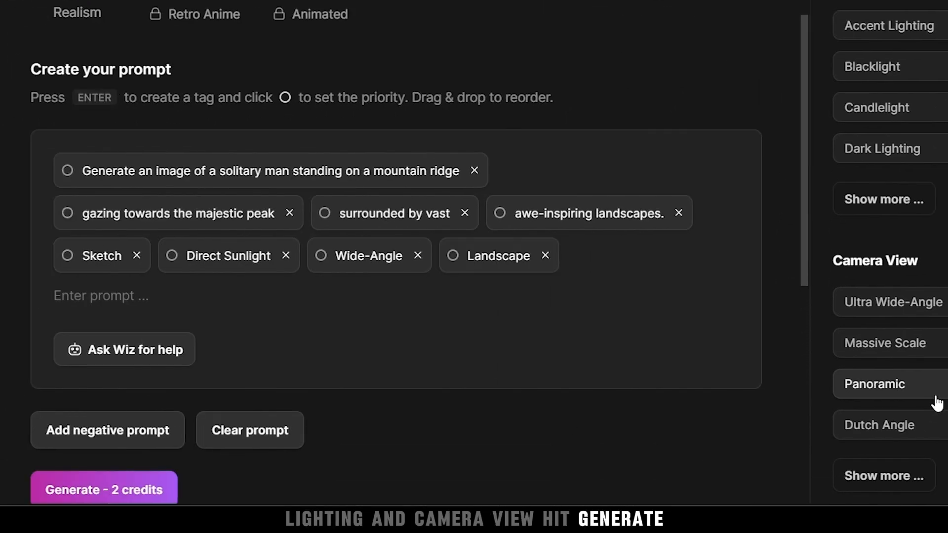
click(103, 489)
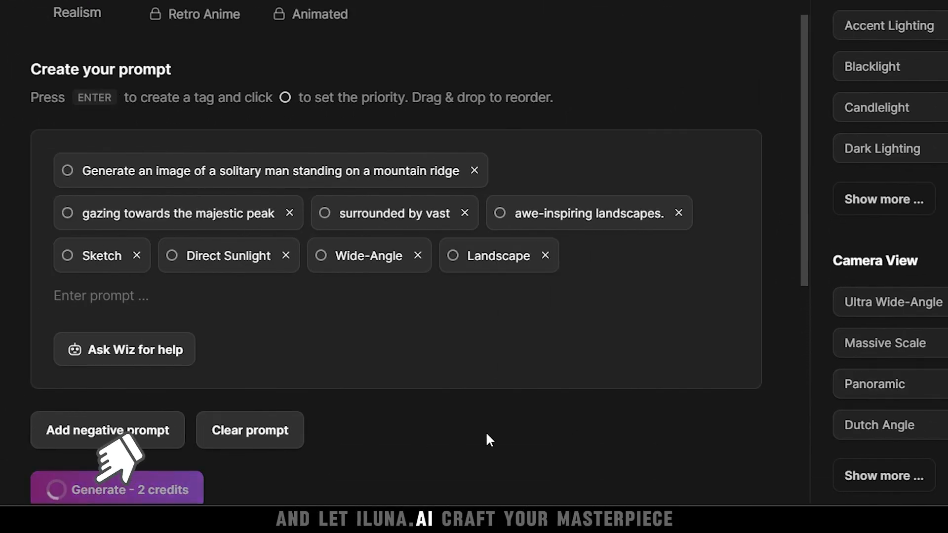
click(117, 490)
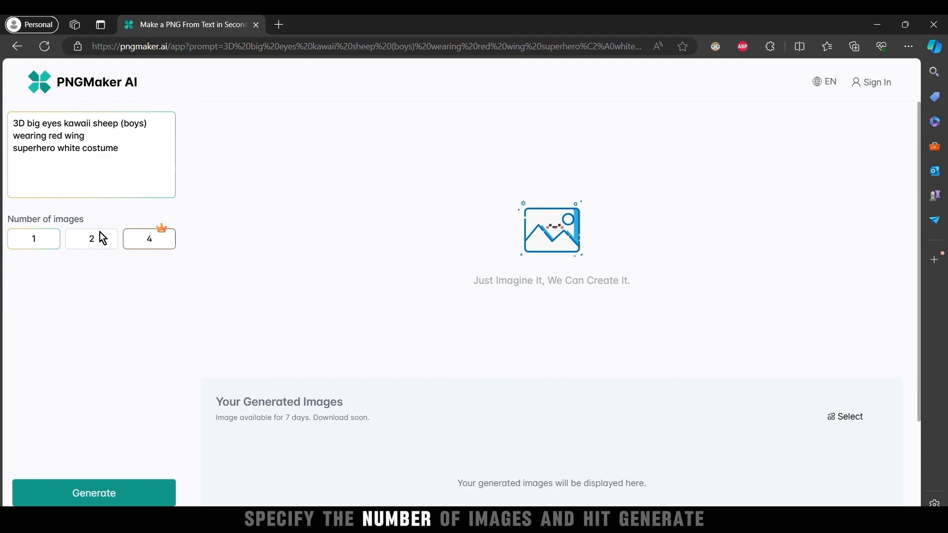
Step: Generate two kawaii superhero sheep images and download one result
click(92, 493)
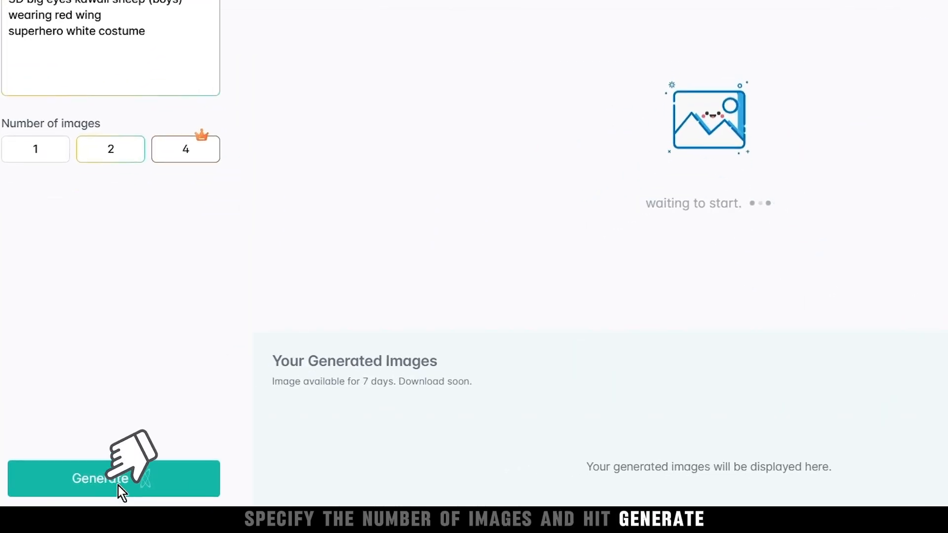
click(98, 478)
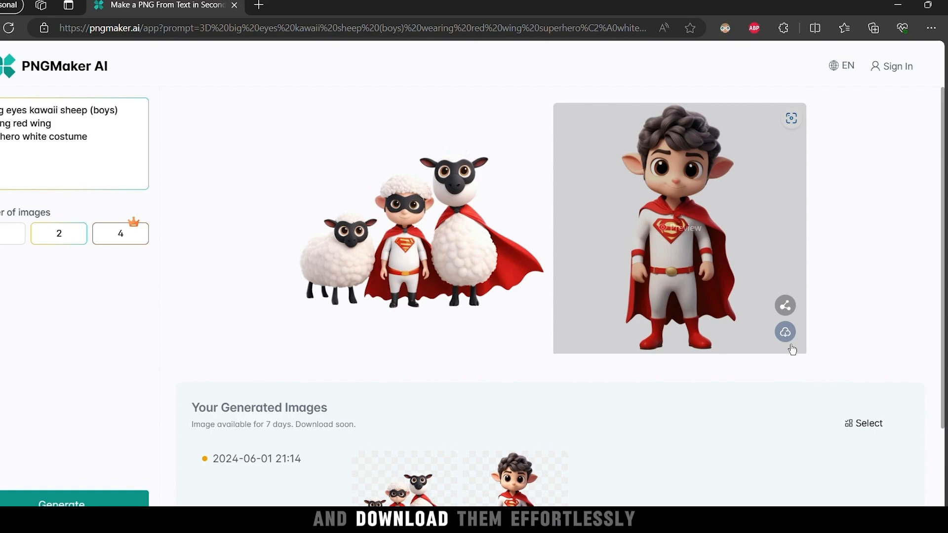
click(785, 332)
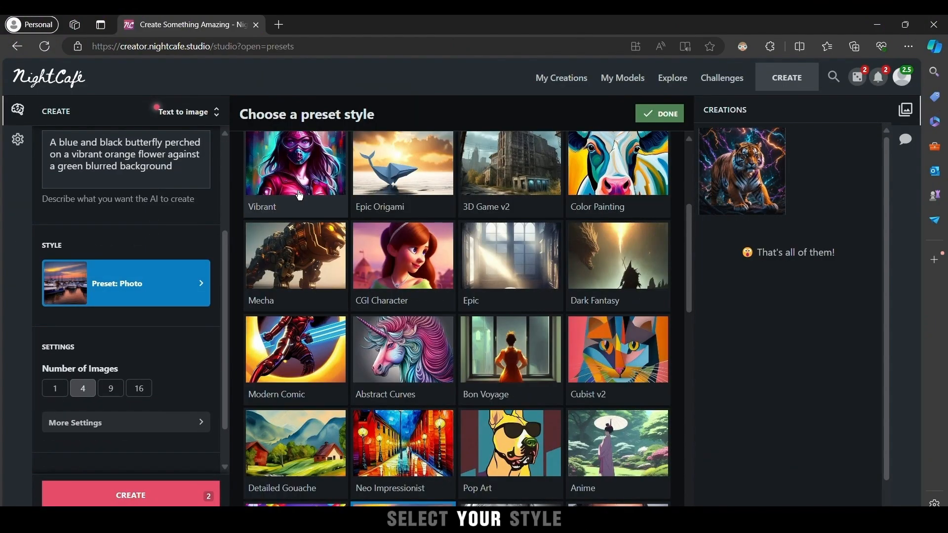
Step: Create the butterfly image in the Vibrant preset and animate the creation
click(296, 169)
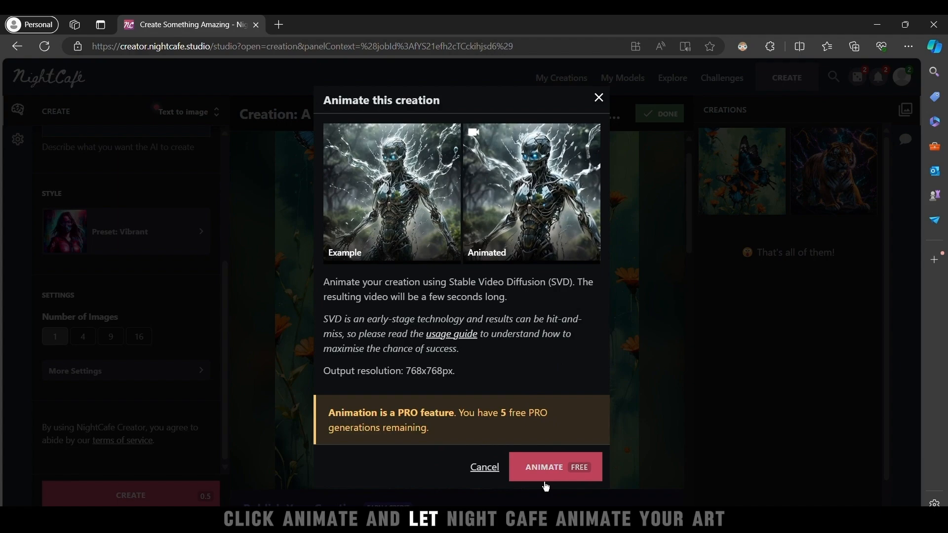
click(554, 468)
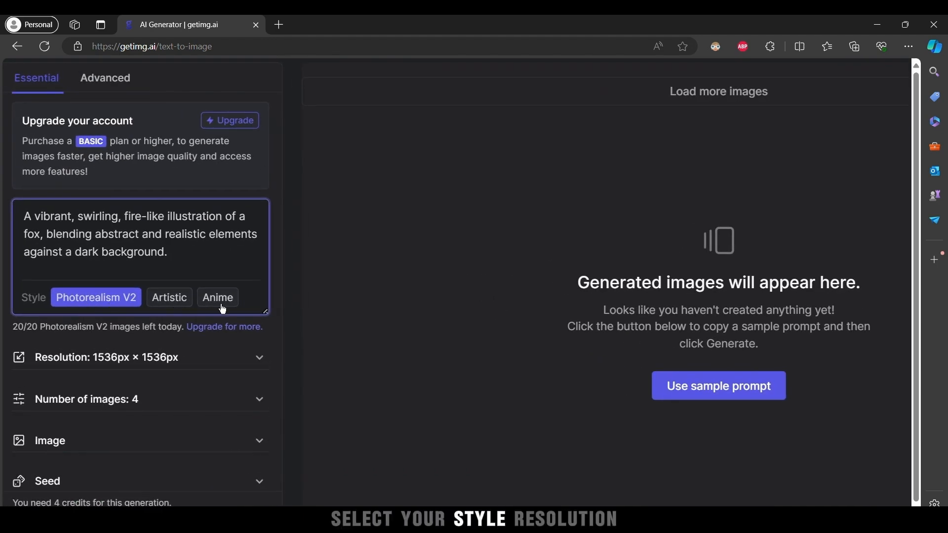
Step: Generate three fire-like fox images at 2:3 and open one in detail preview
click(106, 357)
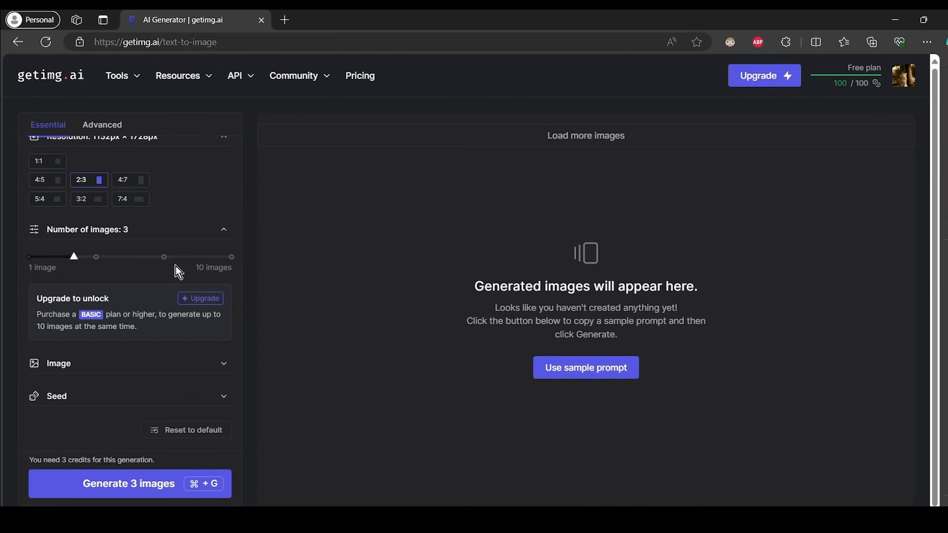
click(129, 483)
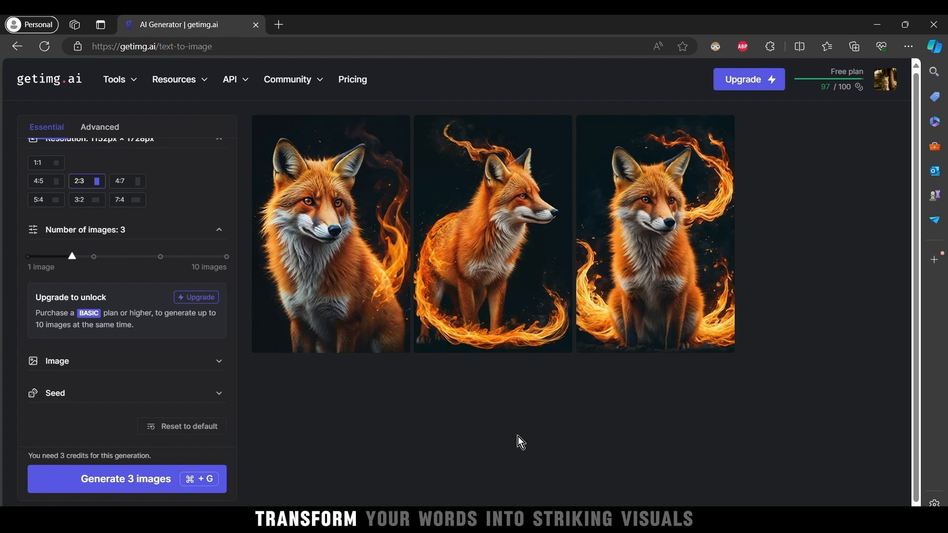
mouse_move(325, 319)
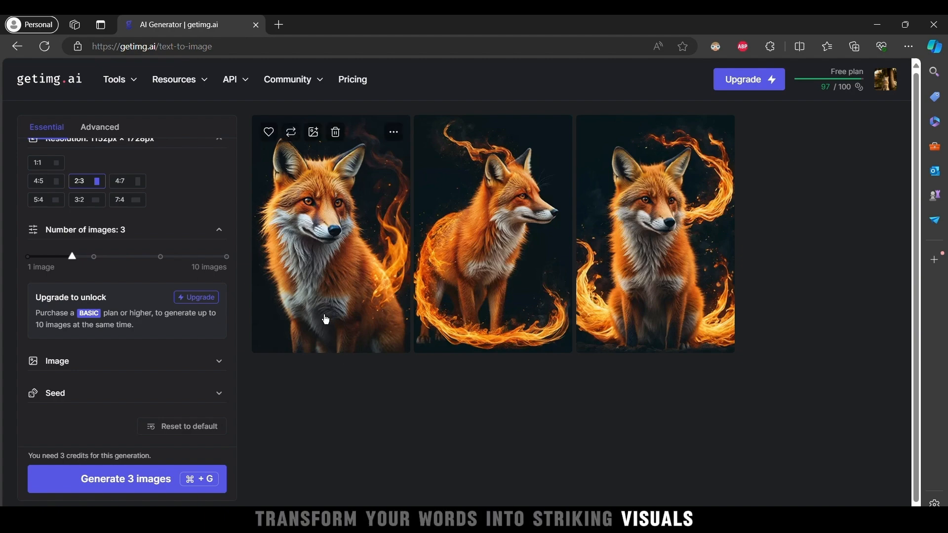
click(330, 235)
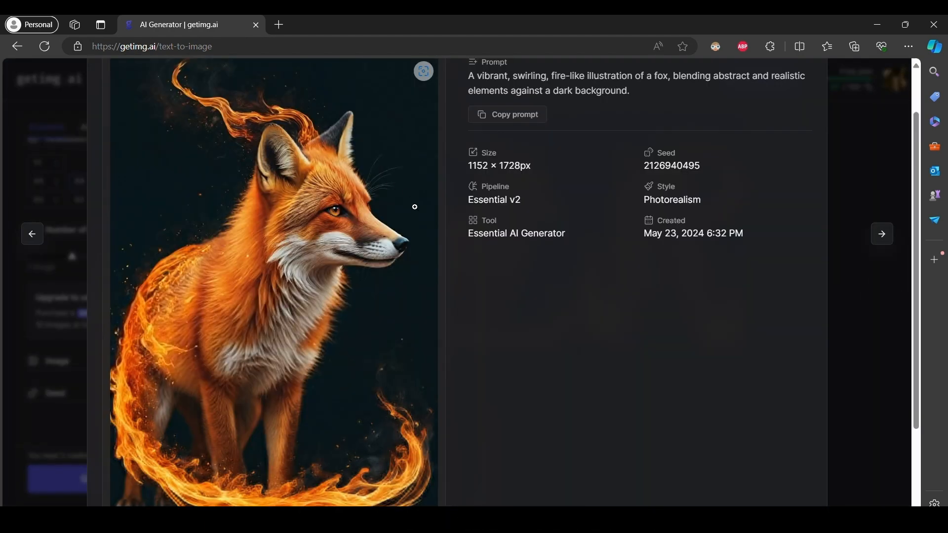